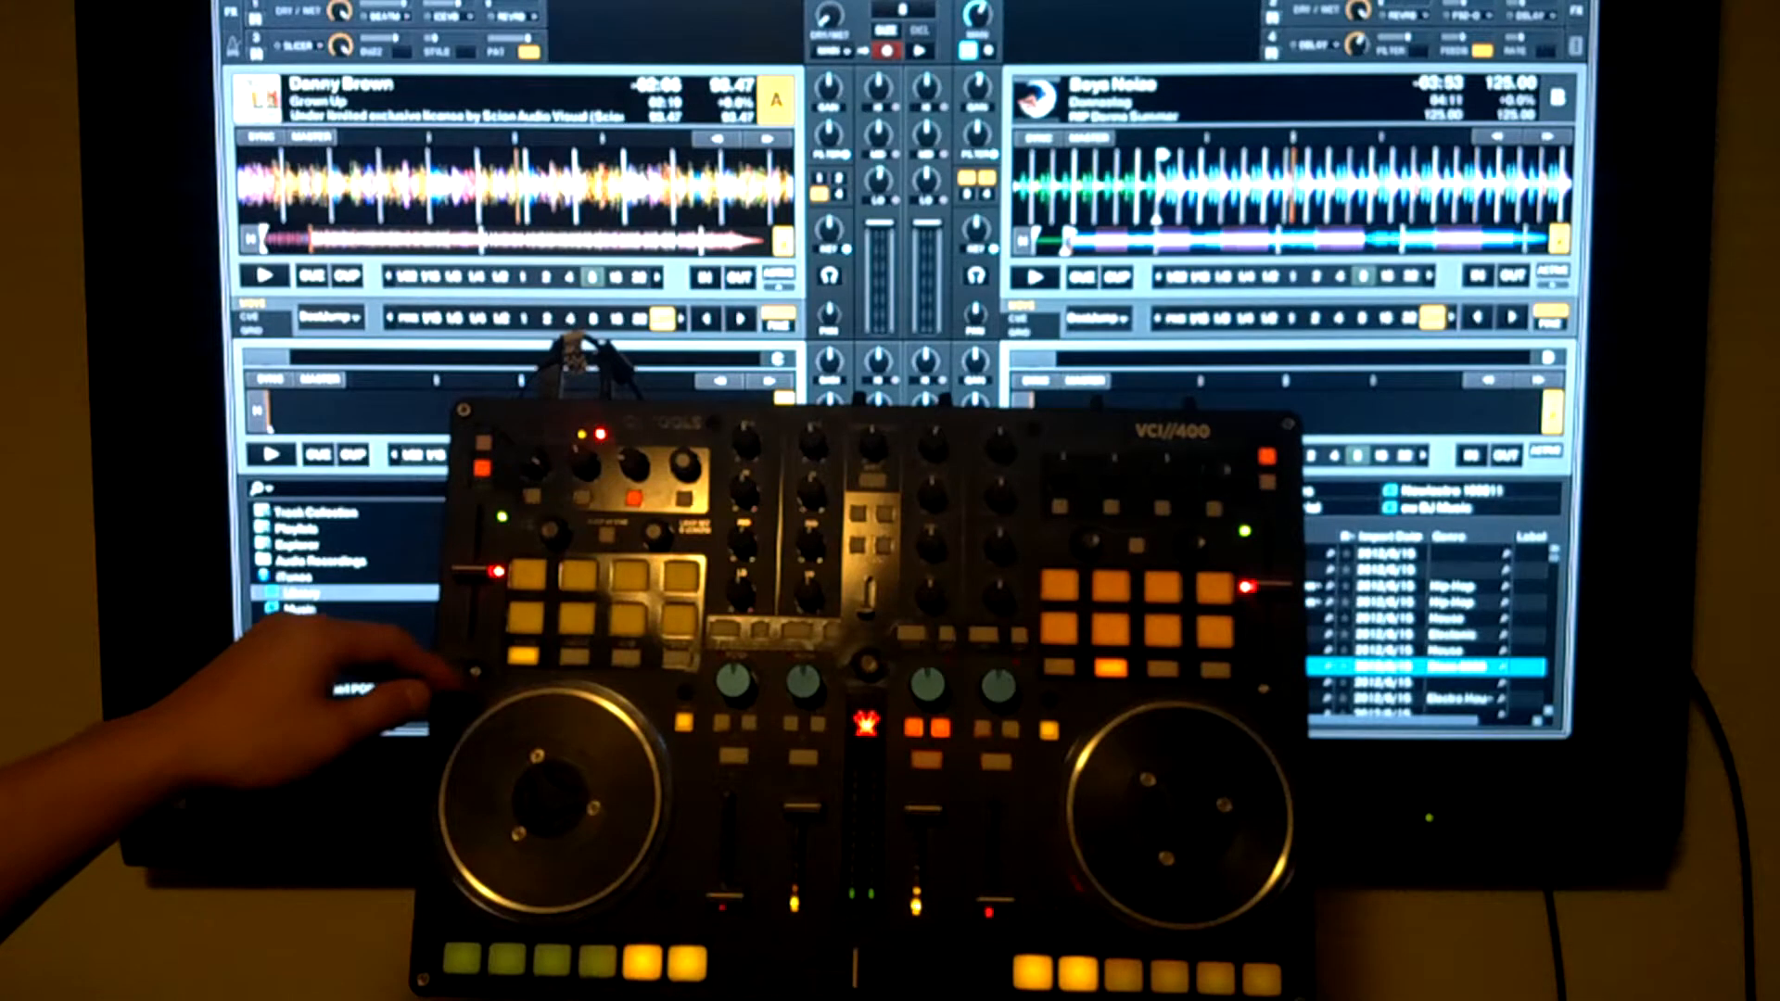
{"action": "left_click", "coordinate": [262, 592]}
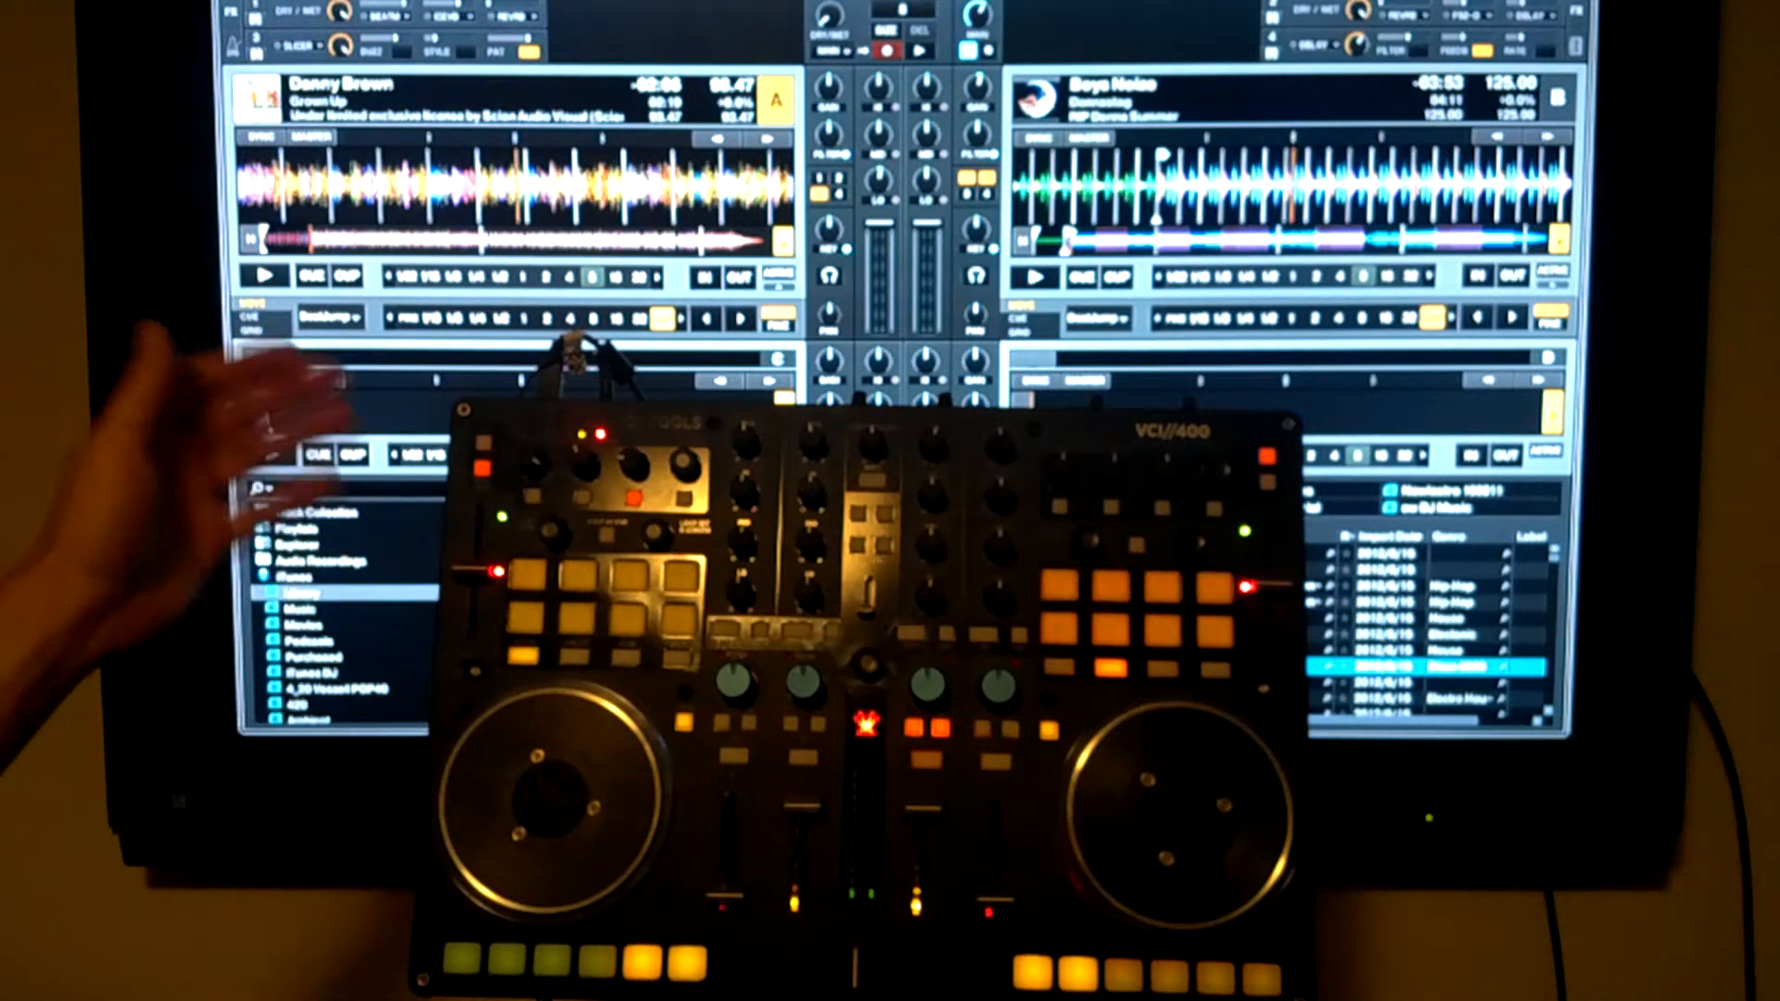